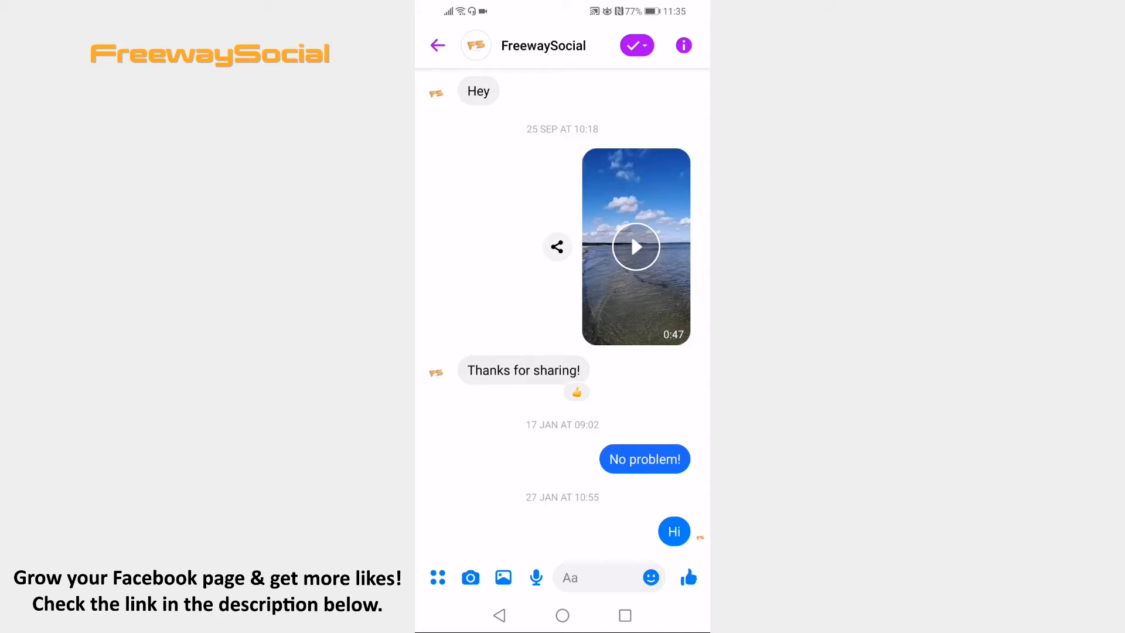
# Step: Leave the FreewaySocial conversation and return to the Chats list
pyautogui.click(437, 45)
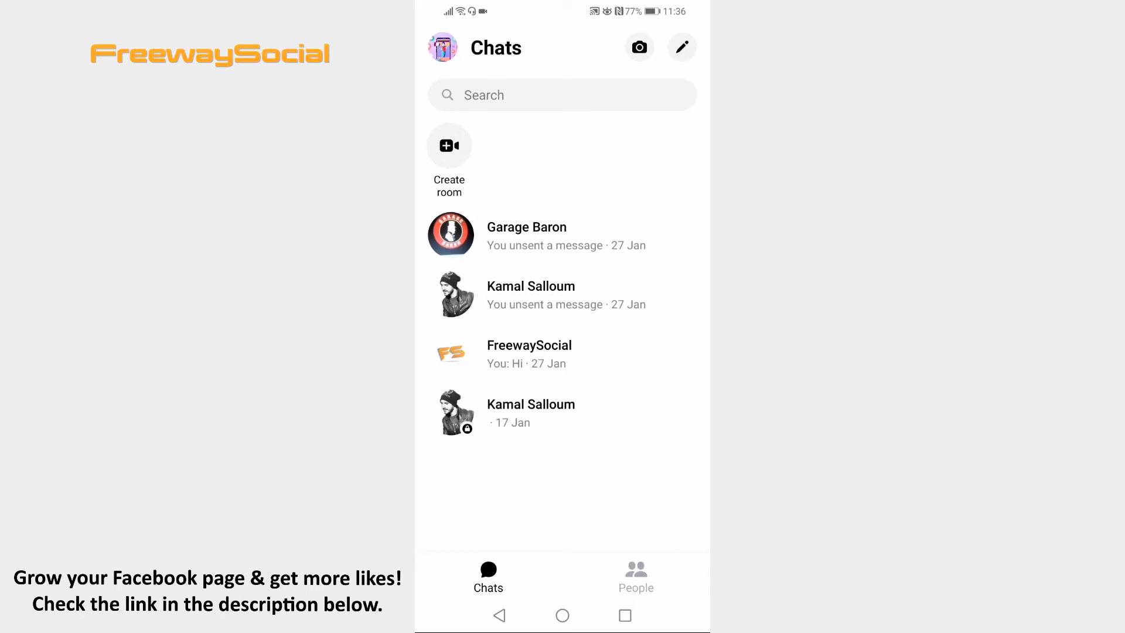
# Step: Open the Story settings from your Me page, currently showing Friends visibility
pyautogui.click(443, 47)
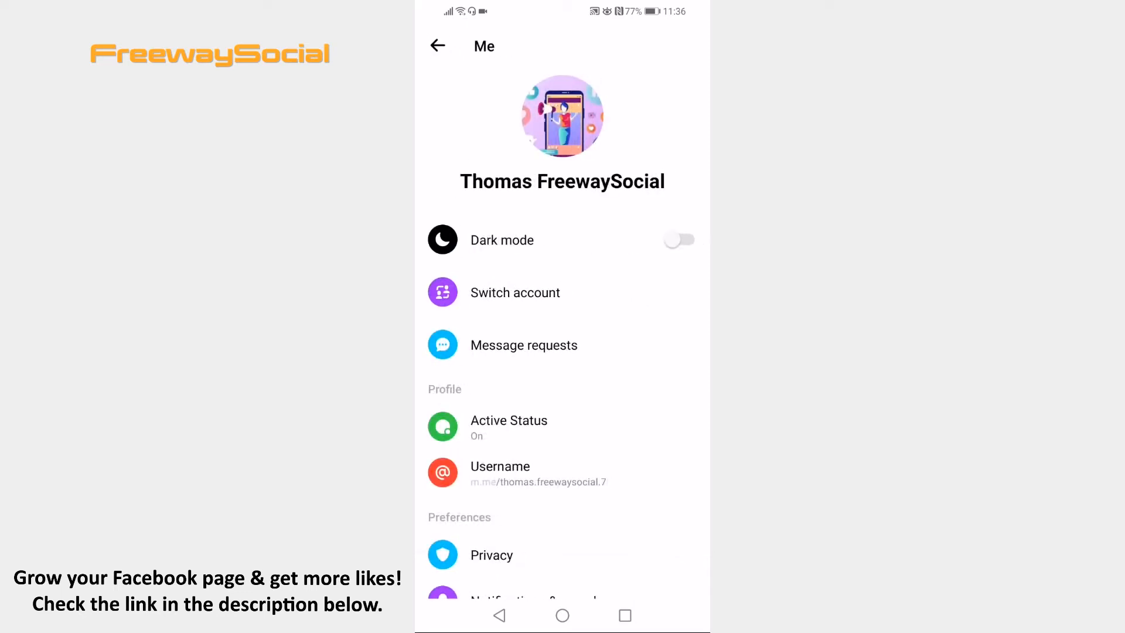
pyautogui.scroll(-3)
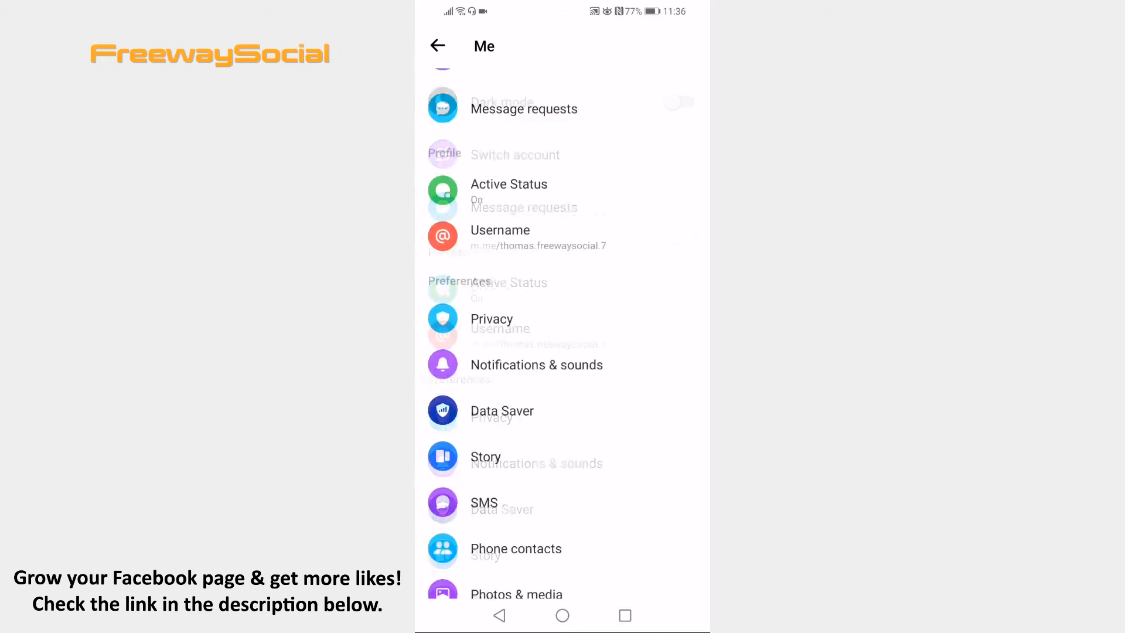
pyautogui.click(485, 457)
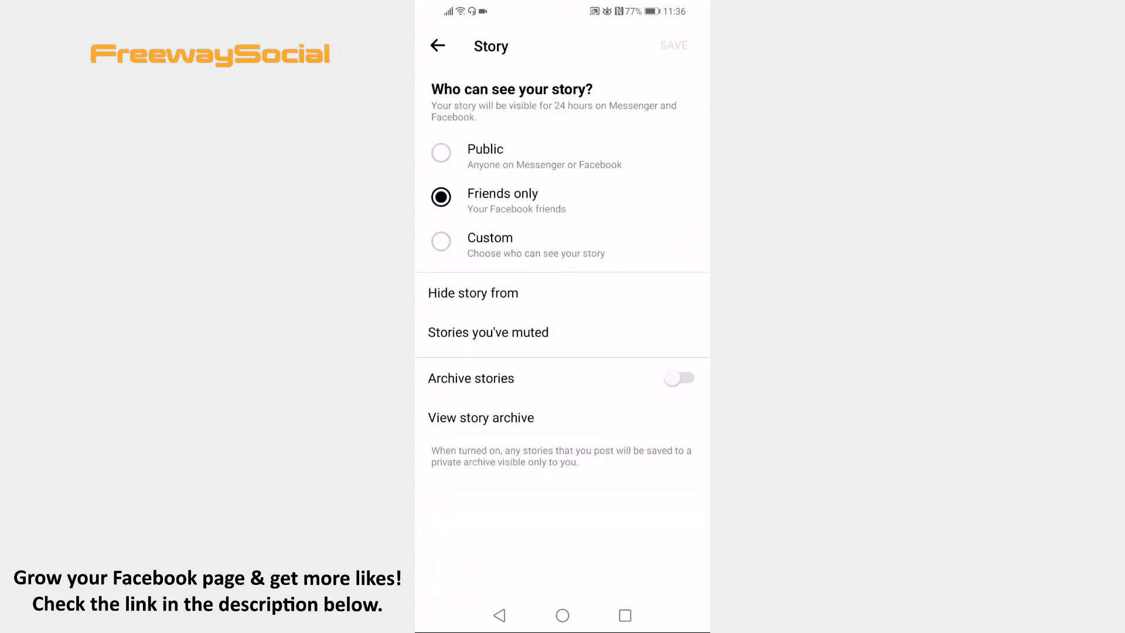
# Step: Set story audience to Custom with only Garage Baron selected and apply
pyautogui.click(489, 238)
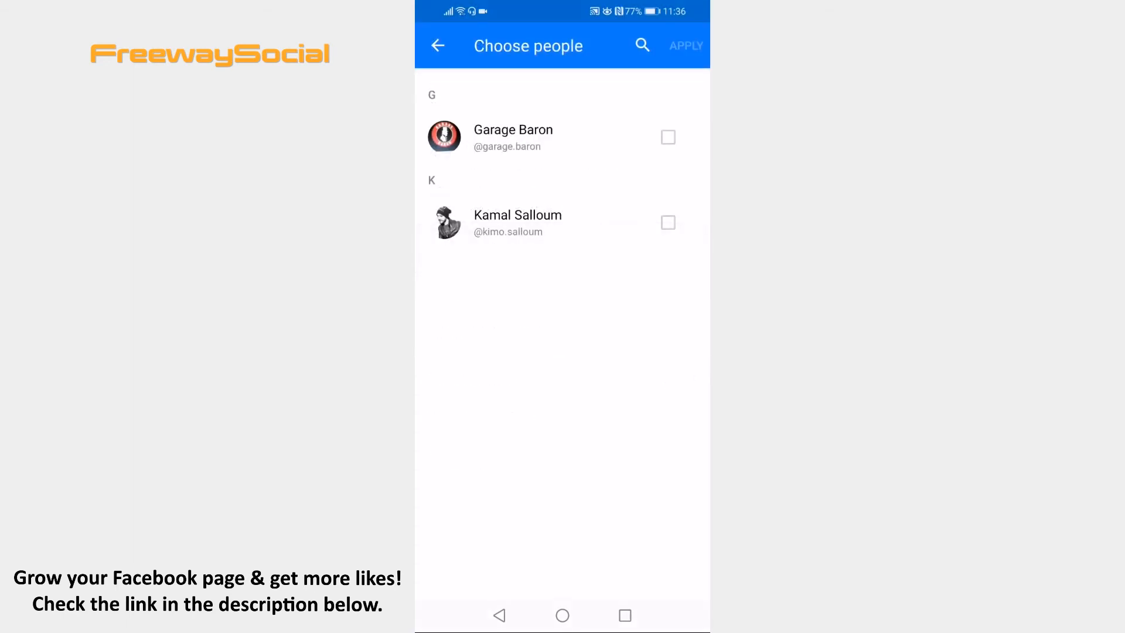
pyautogui.click(667, 137)
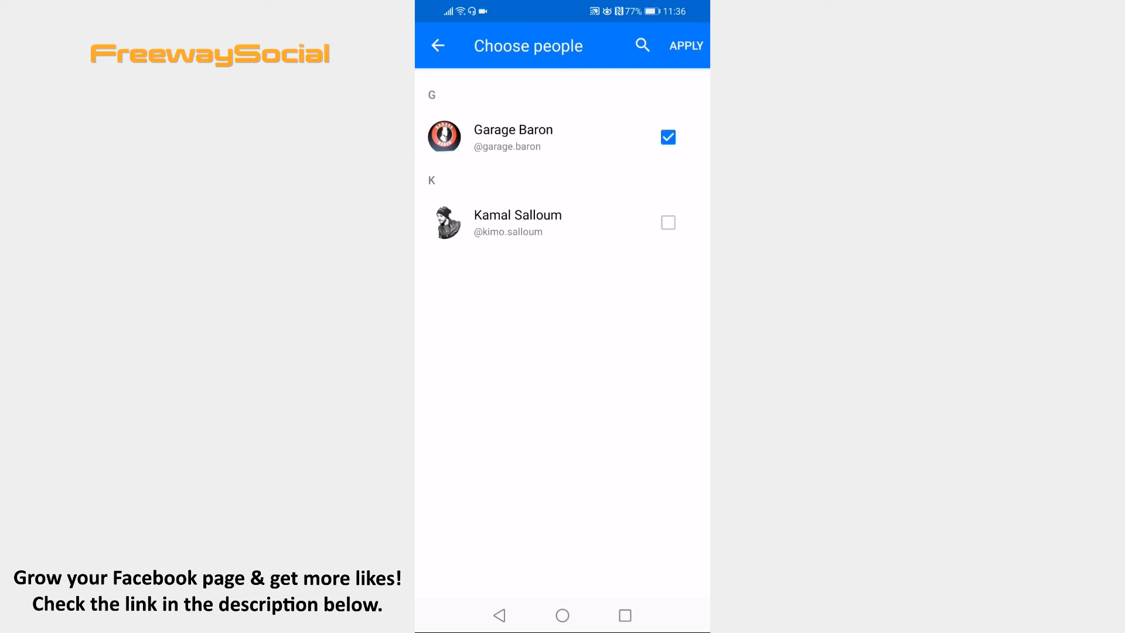
pyautogui.click(684, 45)
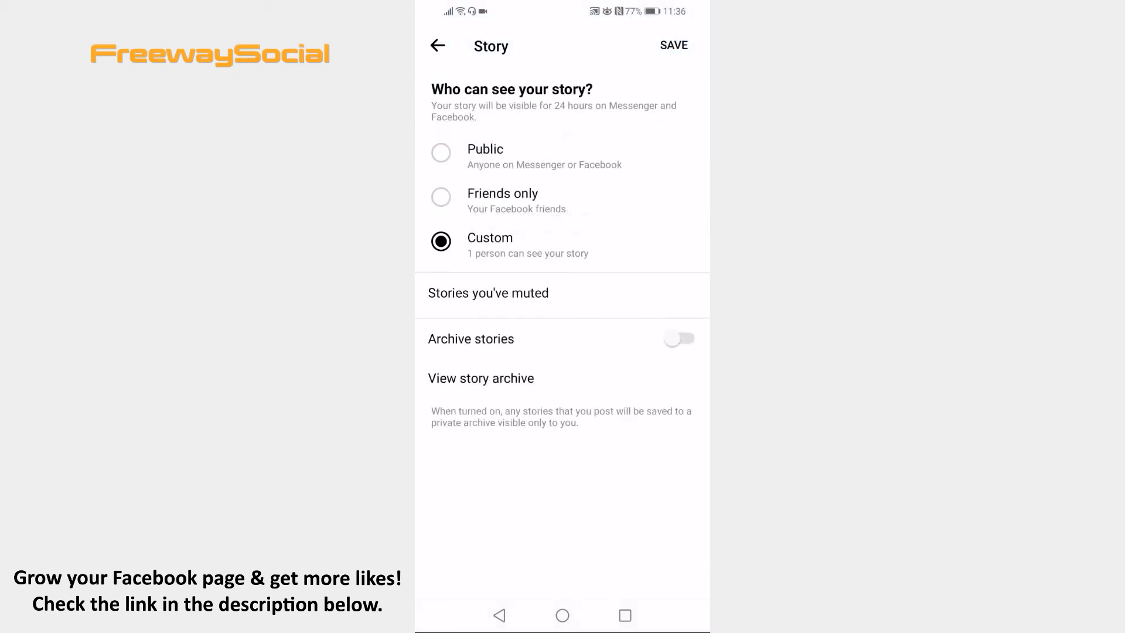